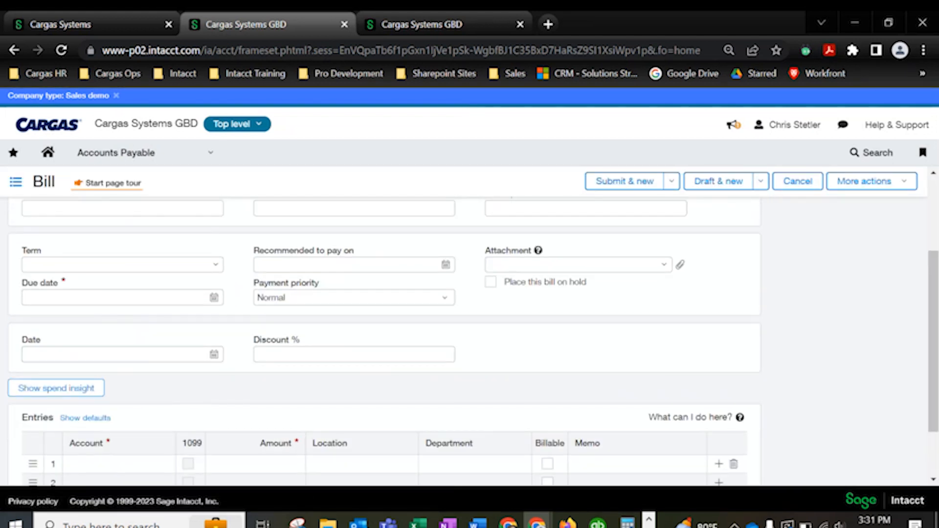
Inspect the custom Date field, then edit the 'Bills in Draft Status' view to its filters step (State equals Draft)
left_click(117, 354)
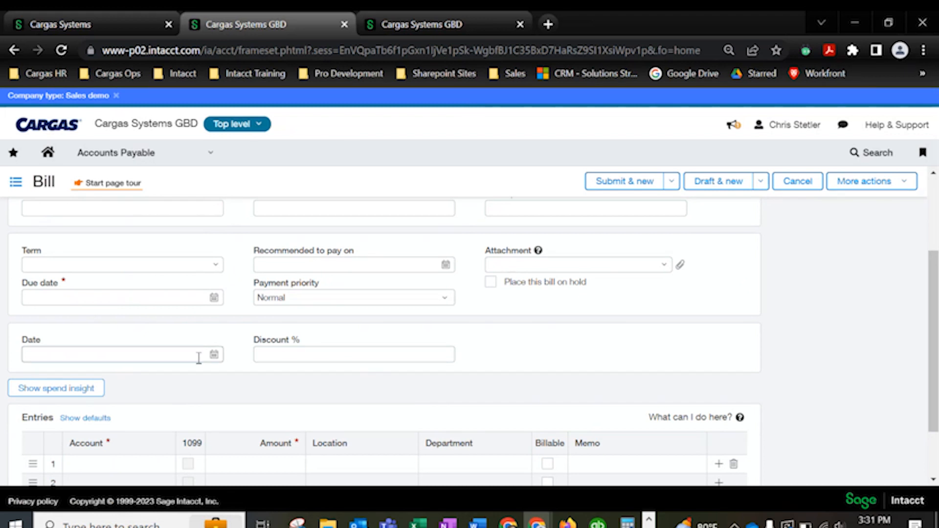
left_click(118, 354)
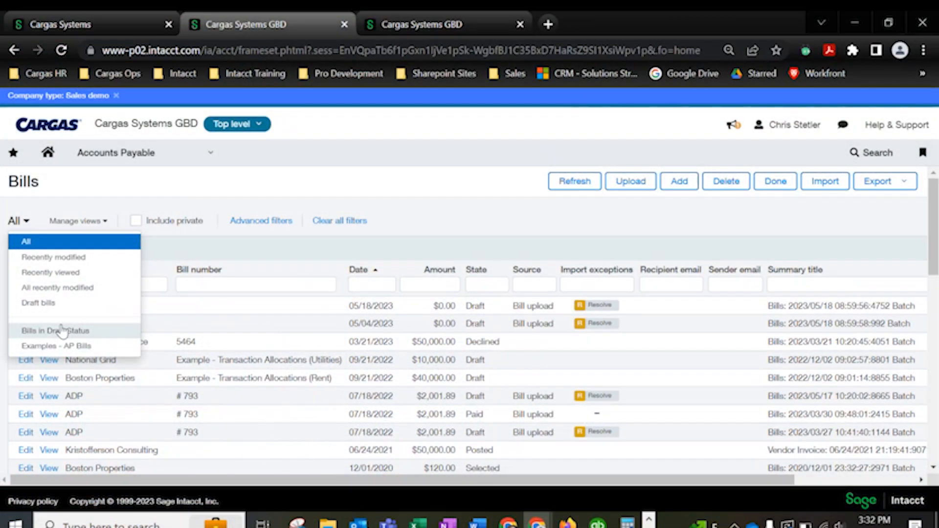
left_click(52, 331)
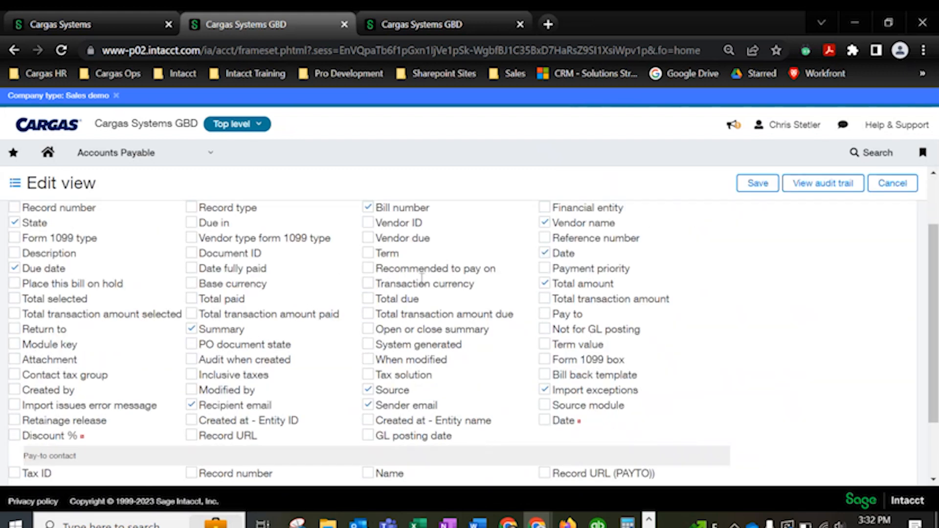
left_click(778, 233)
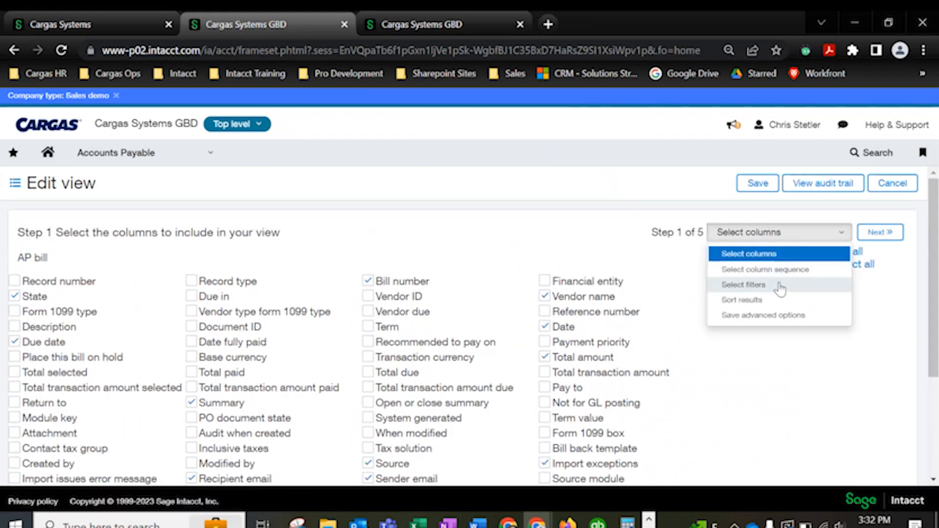
left_click(743, 284)
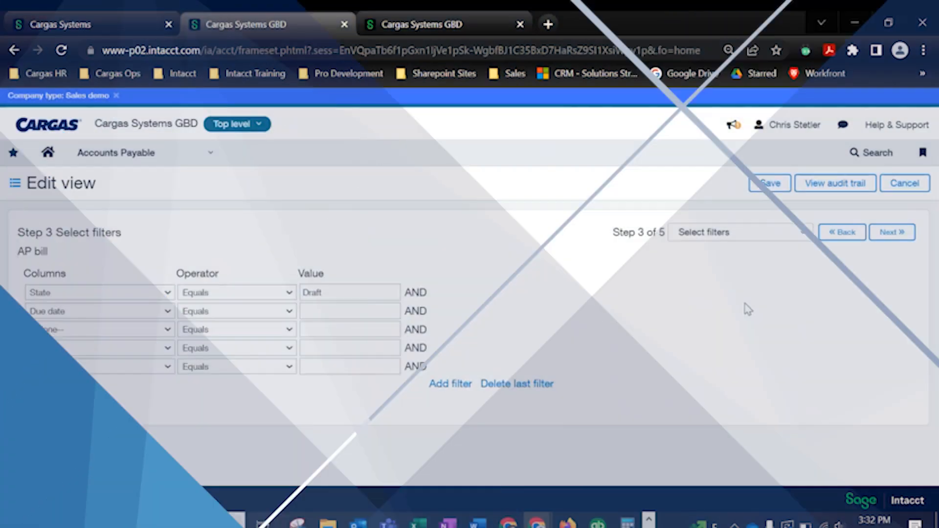
Browse My Preferences through General information, Security preferences and Email notifications
left_click(794, 125)
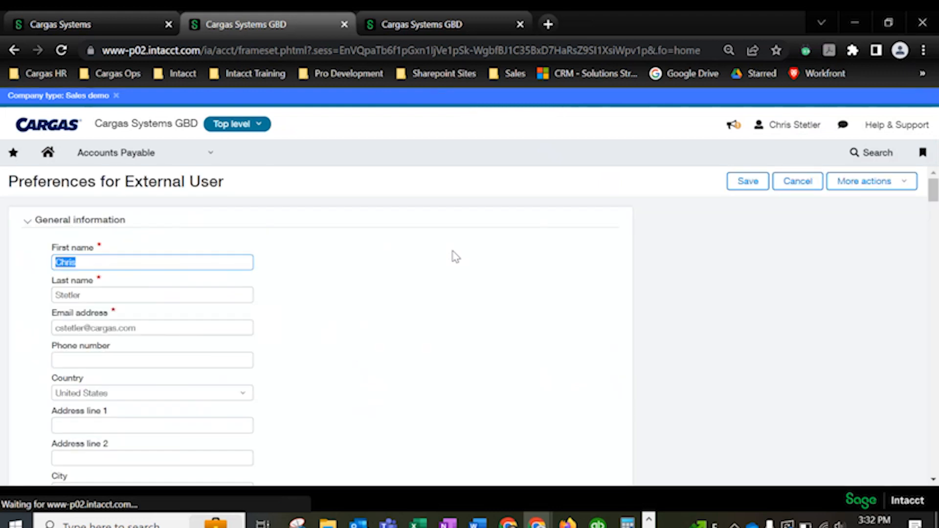
scroll("down", 3)
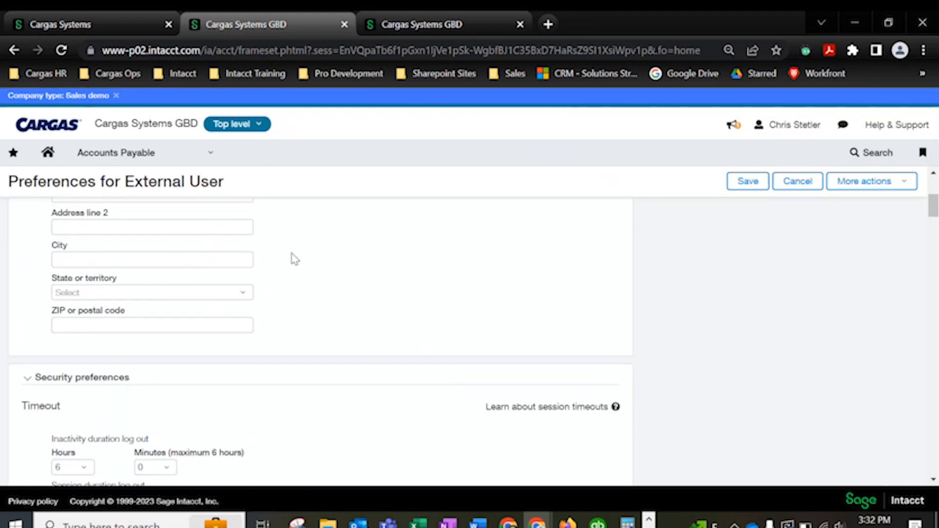
scroll("down", 3)
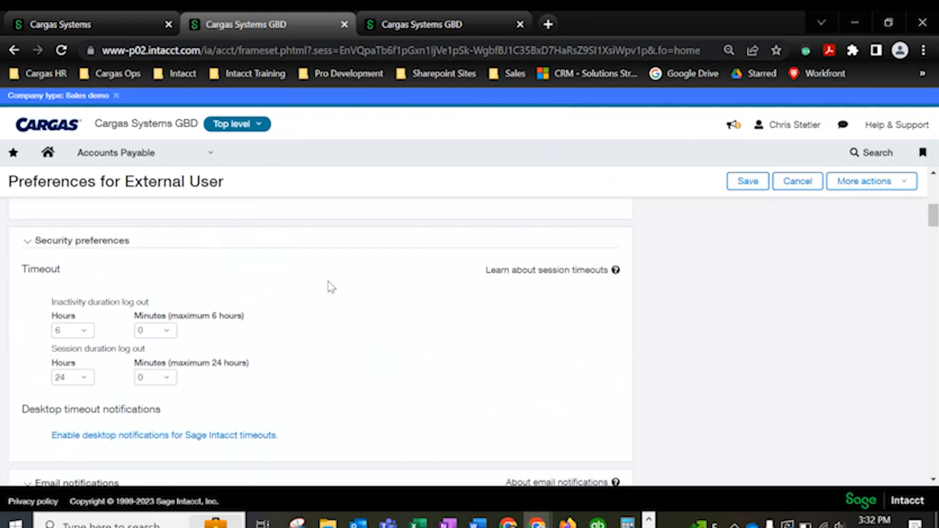
mouse_move(178, 395)
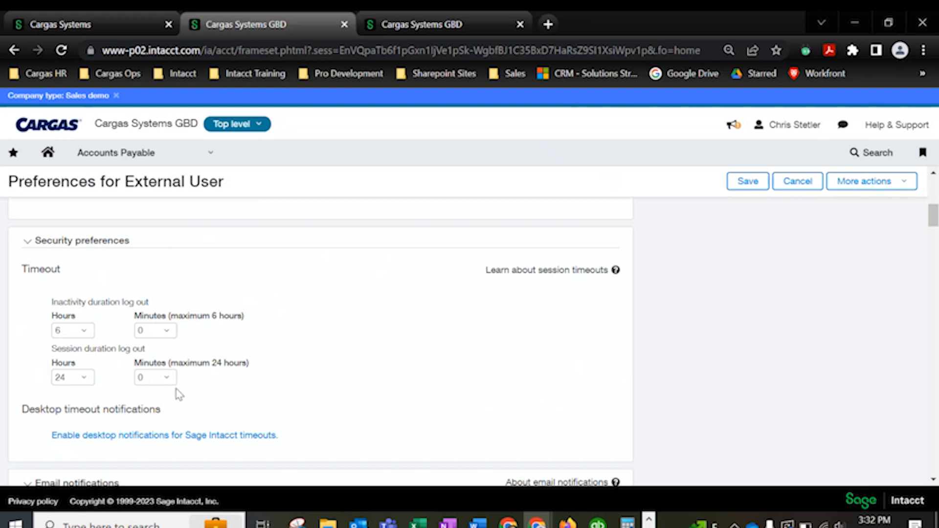
scroll("down", 3)
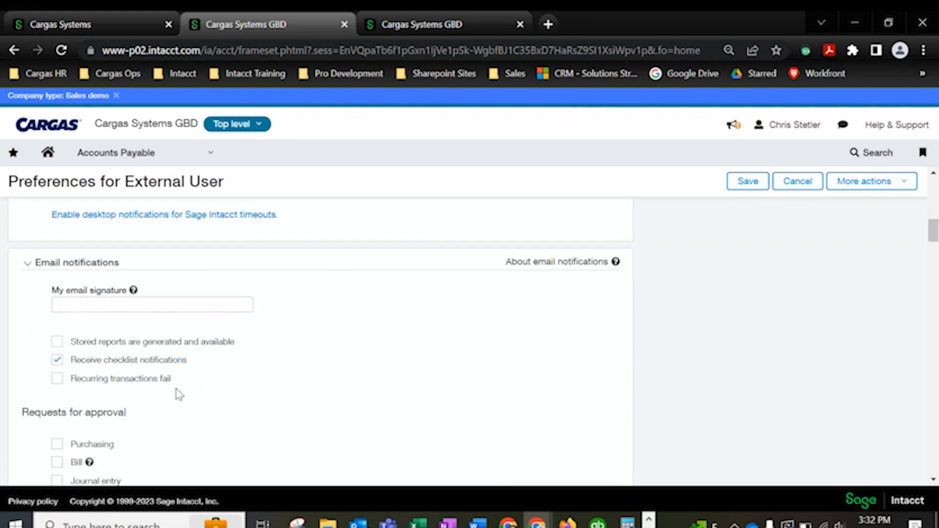
scroll("down", 3)
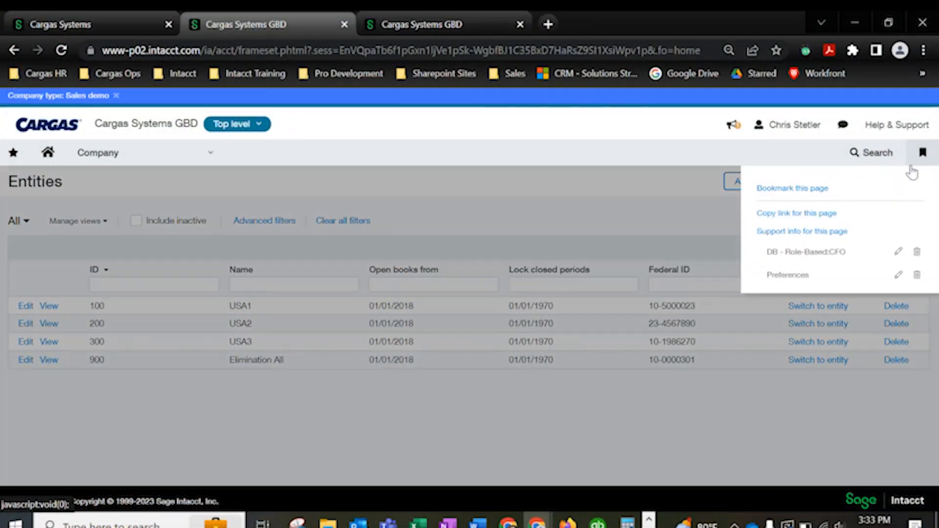
Bookmark the Entities page as 'Entities' and reopen it from the bookmarks menu
left_click(792, 189)
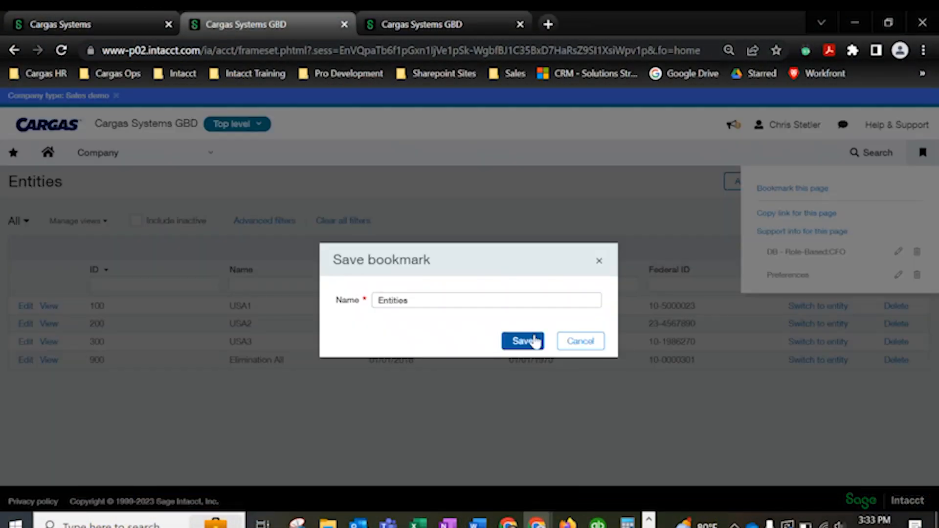
left_click(522, 340)
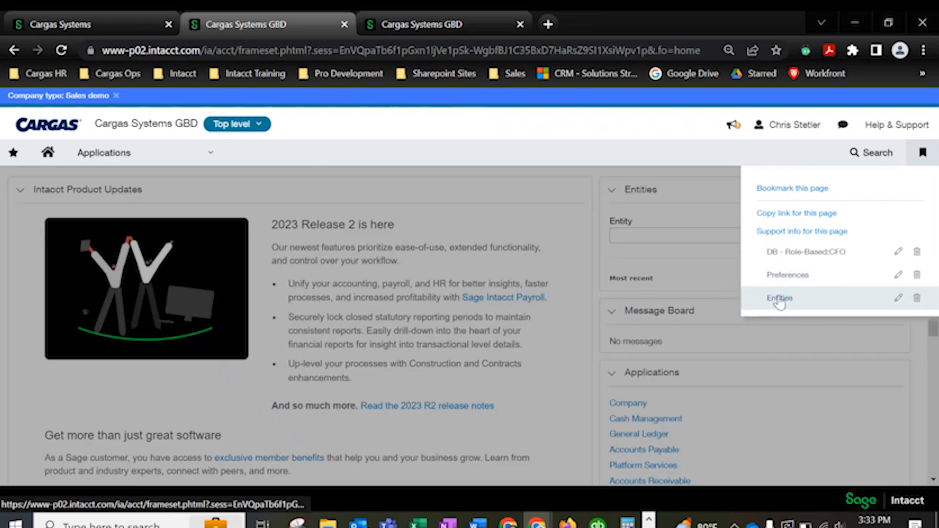
left_click(779, 298)
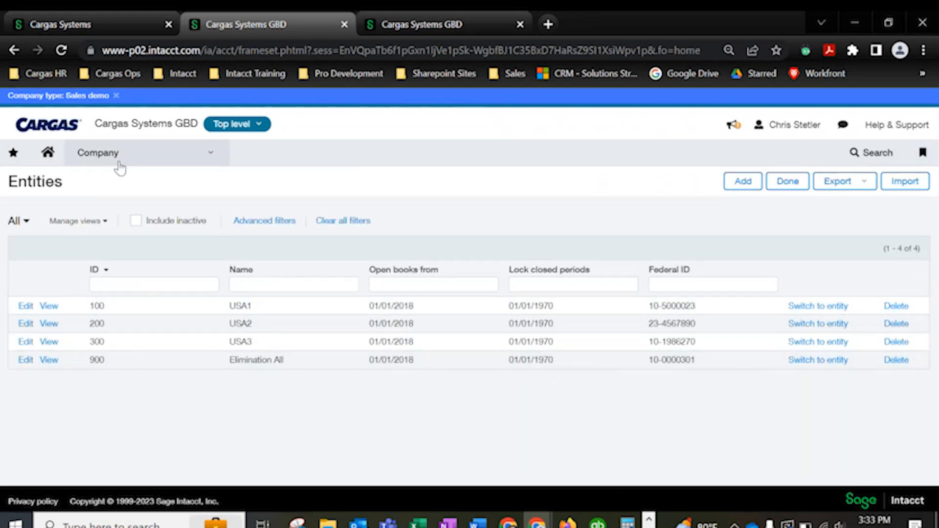
Star the Company page as a favourite in the Company setup menu
left_click(122, 153)
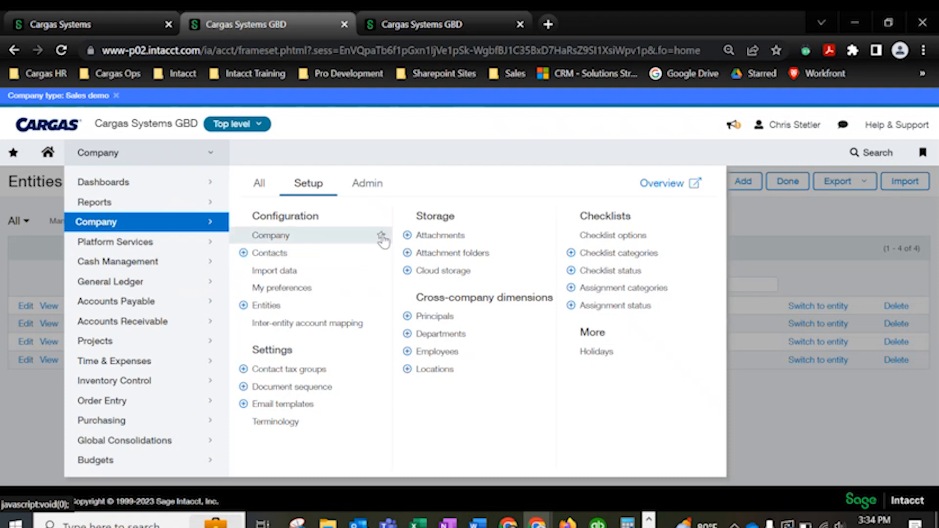
left_click(381, 235)
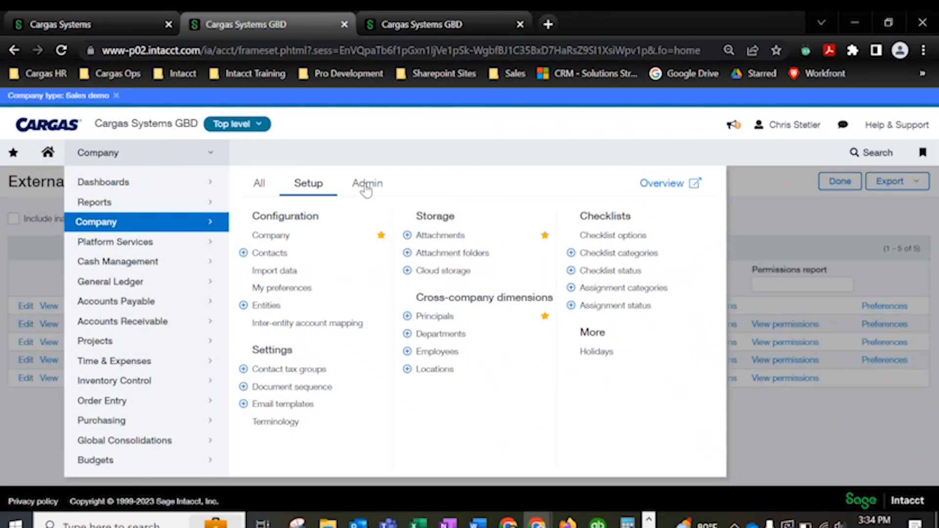
Open the Audit event report from Company Admin and start filtering it by User ID
left_click(366, 184)
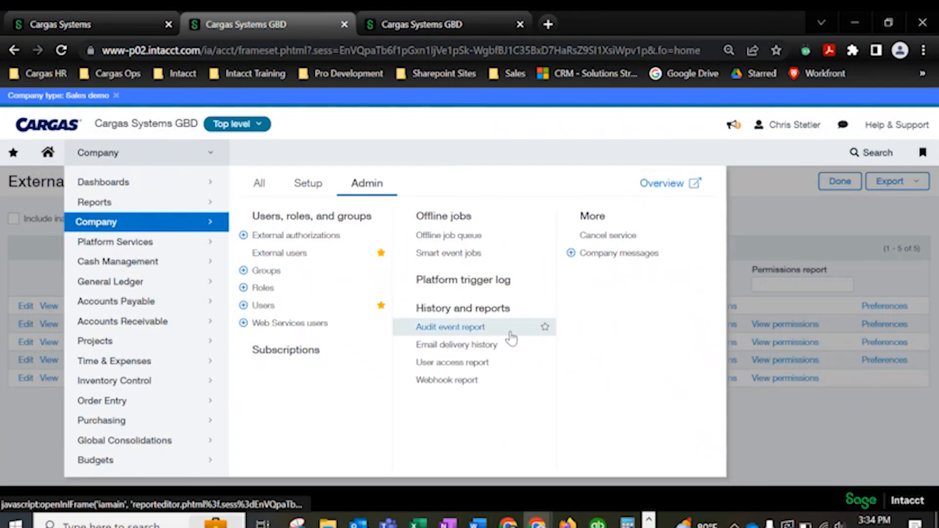
left_click(280, 252)
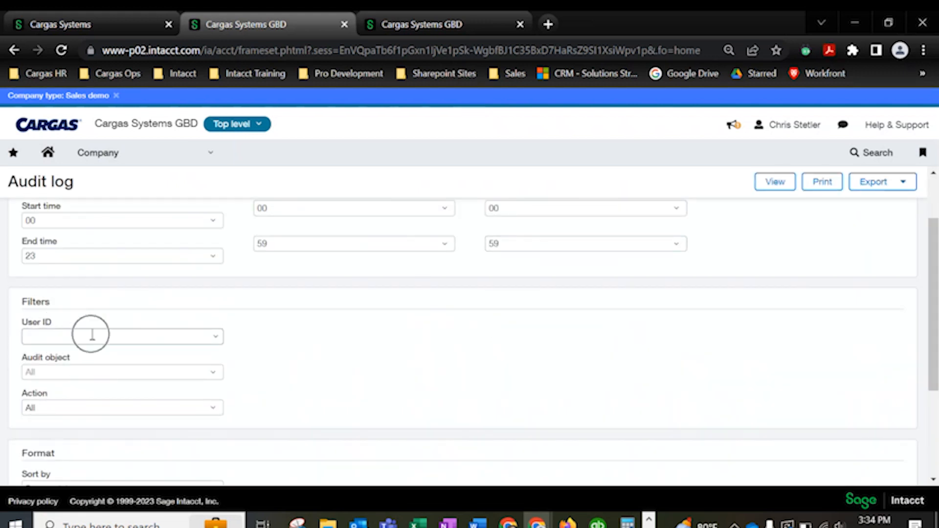
left_click(98, 153)
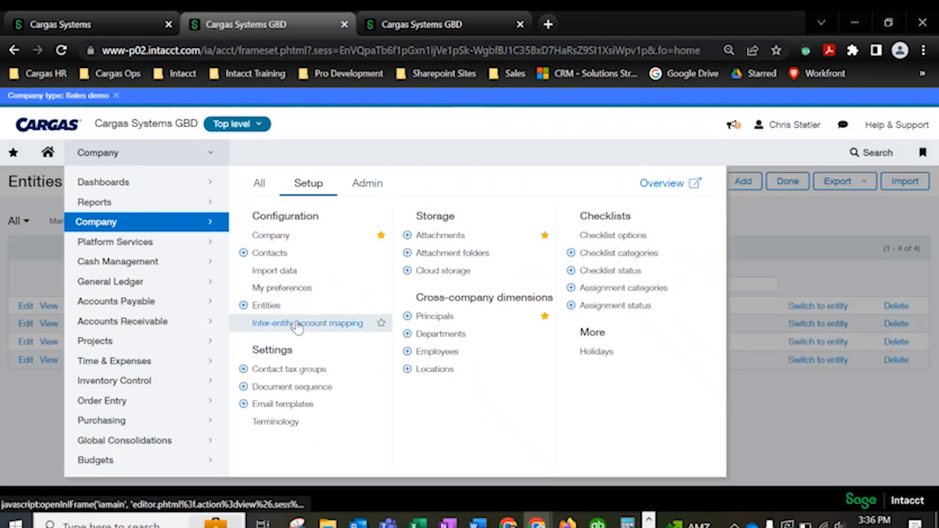
Open Inter-entity account mapping from the Company setup menu
left_click(307, 323)
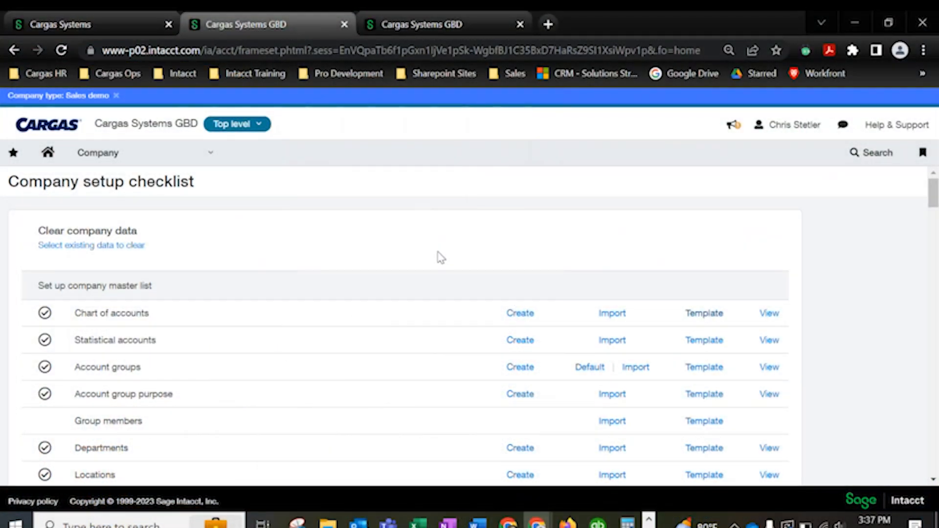
mouse_move(586, 287)
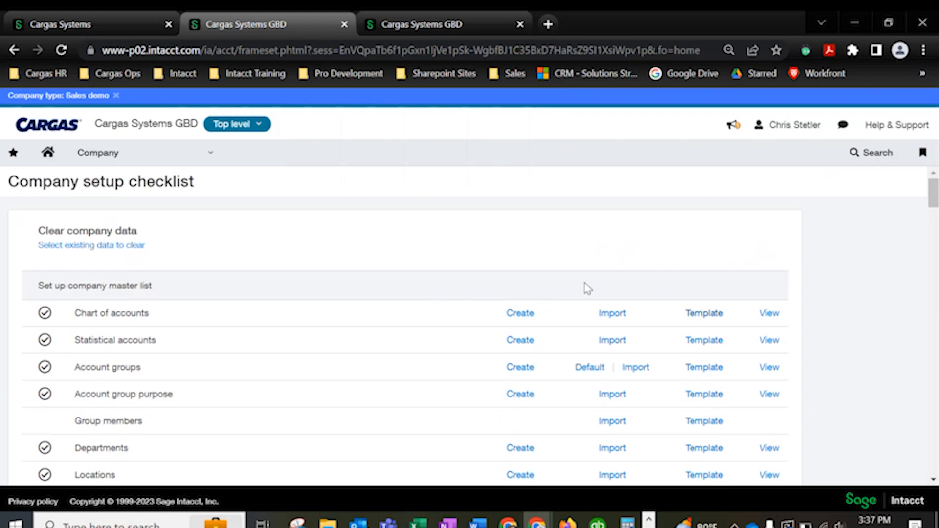
Start the Chart of accounts import from the setup checklist and choose a file to upload
left_click(611, 313)
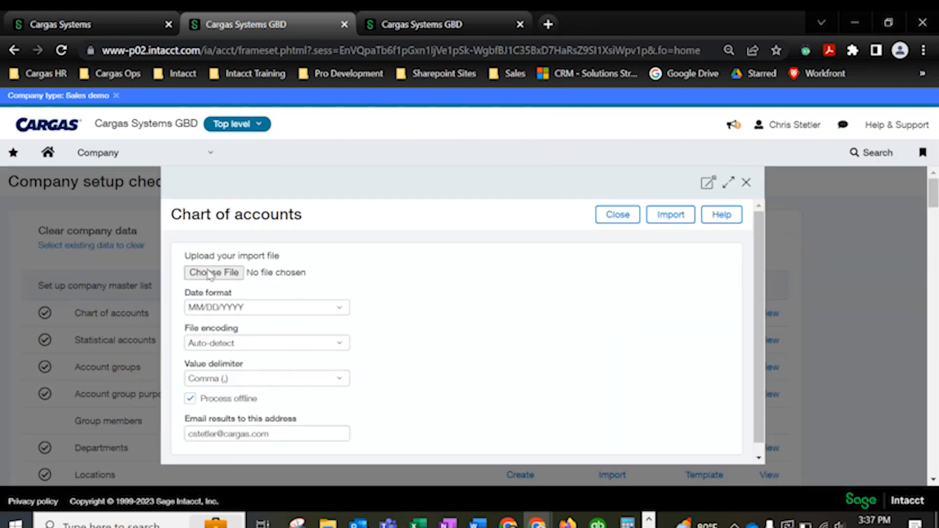
left_click(213, 271)
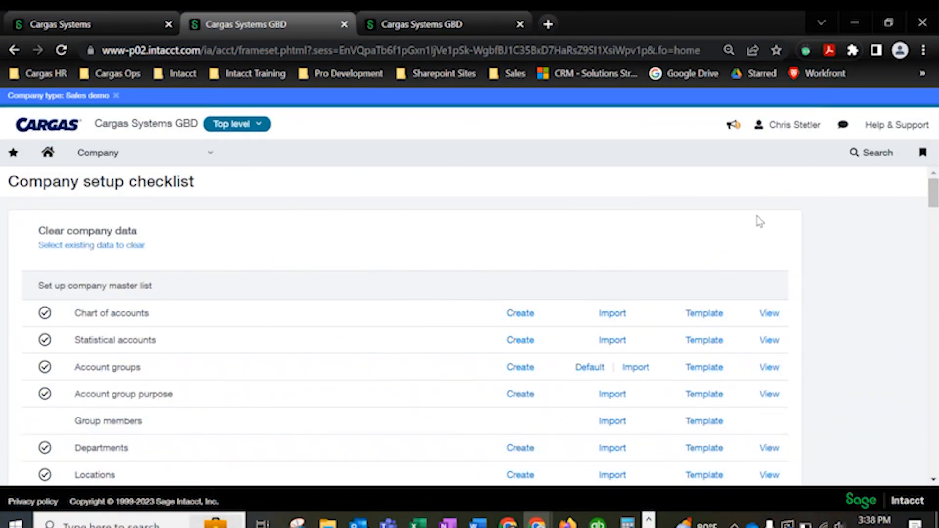
mouse_move(904, 137)
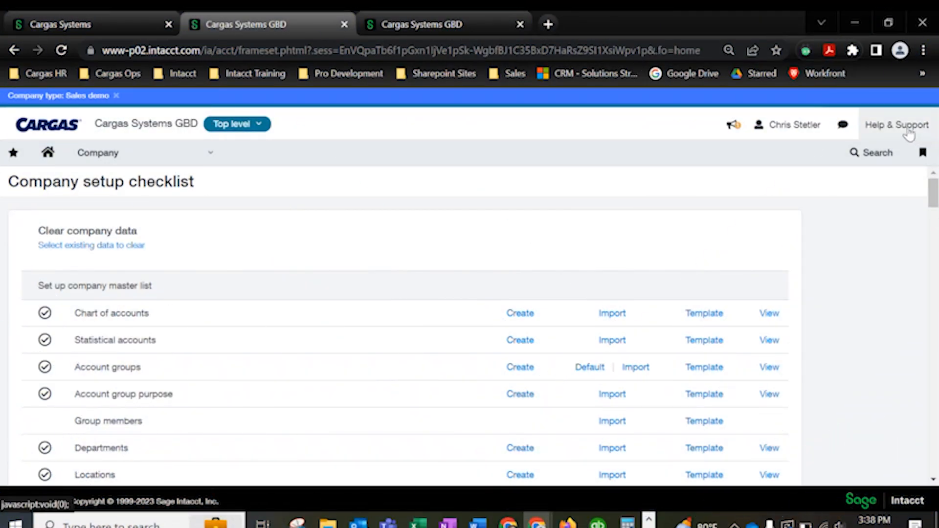
Read the Help Center topics Create records and Import data, then search the help for 'pay bills'
left_click(896, 125)
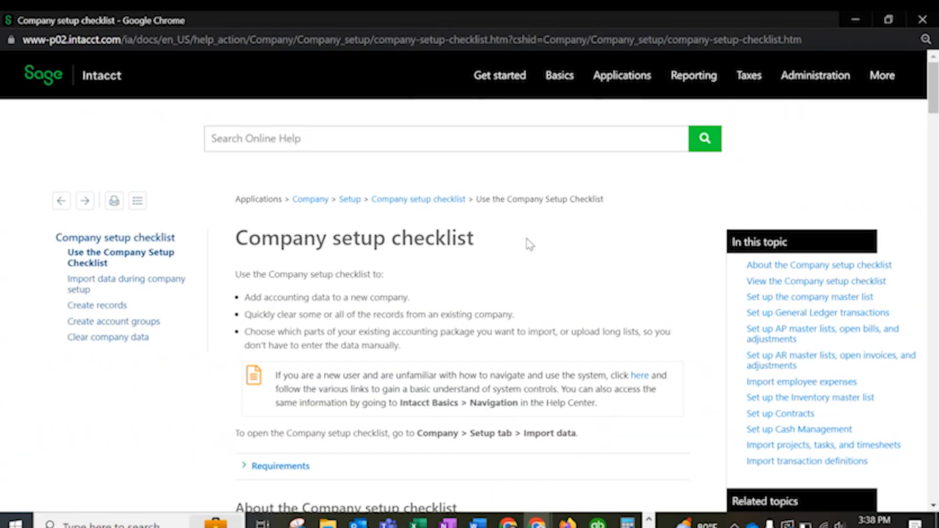
mouse_move(662, 299)
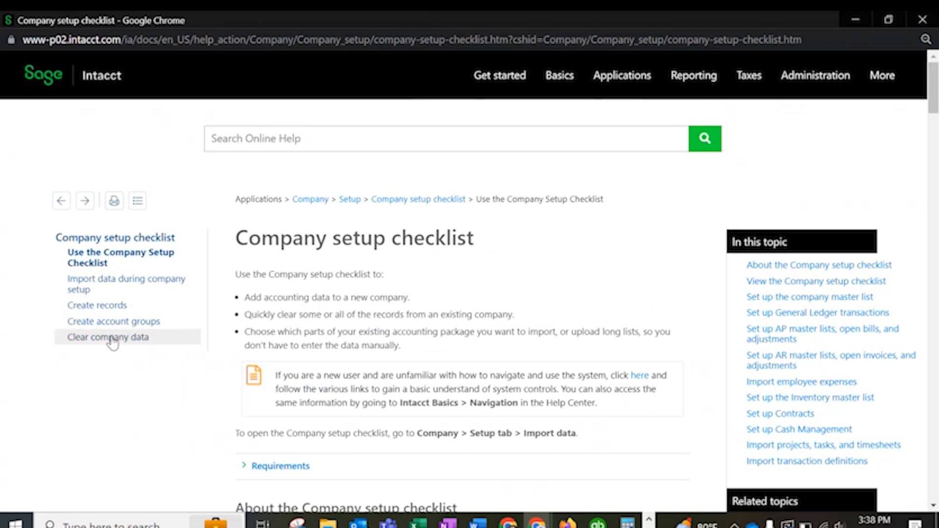
left_click(96, 305)
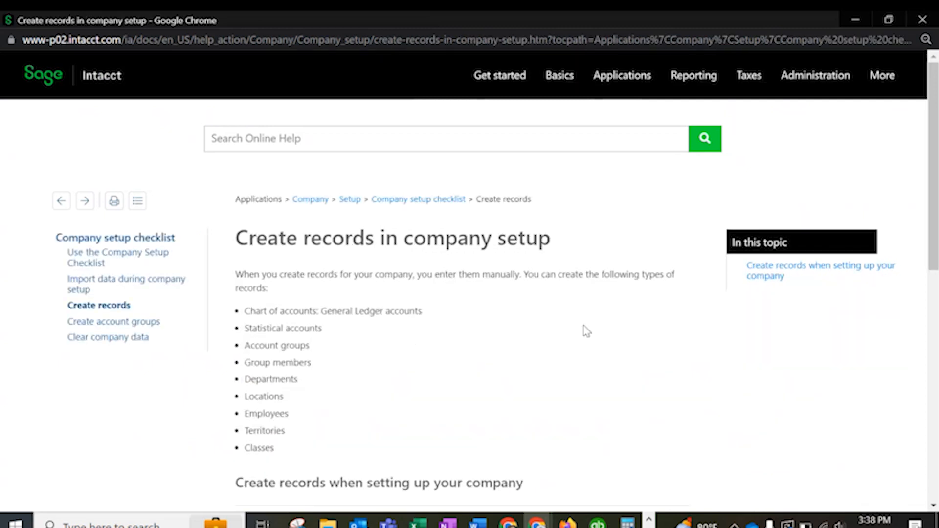
mouse_move(146, 289)
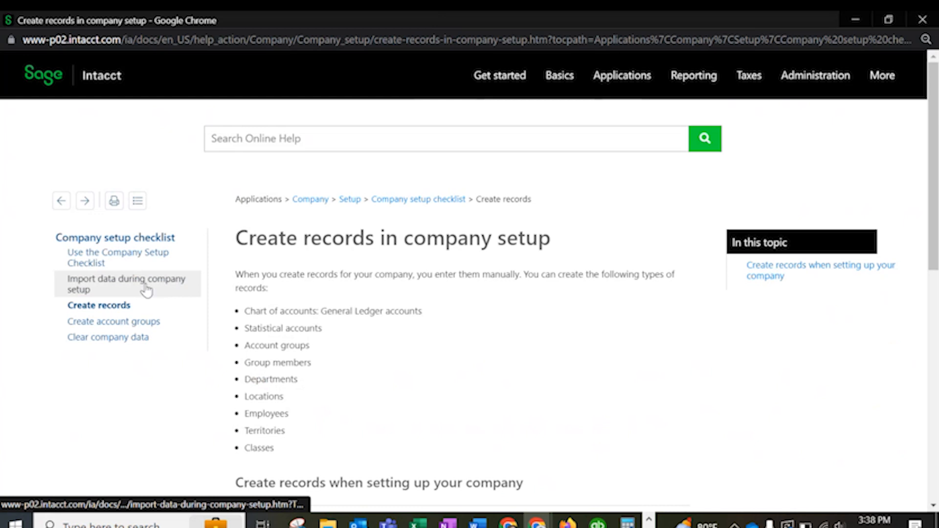
left_click(127, 283)
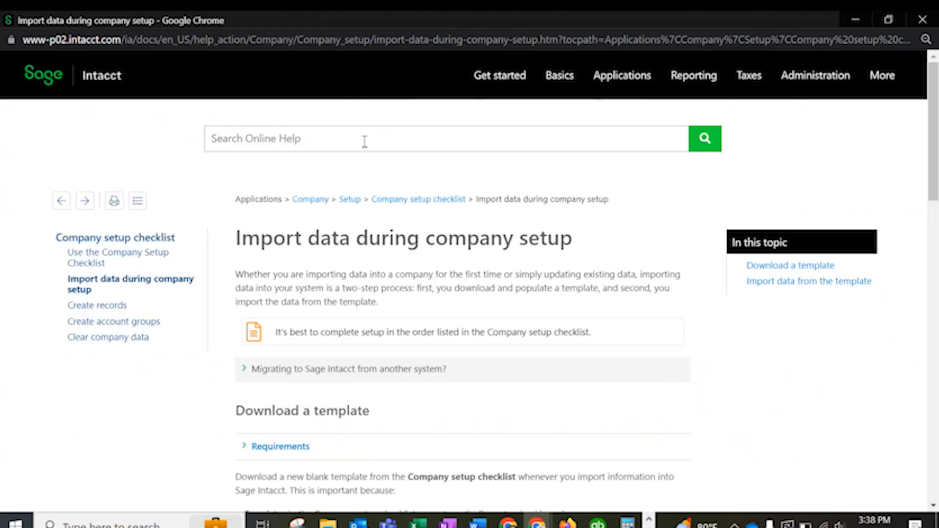
type("pay bills")
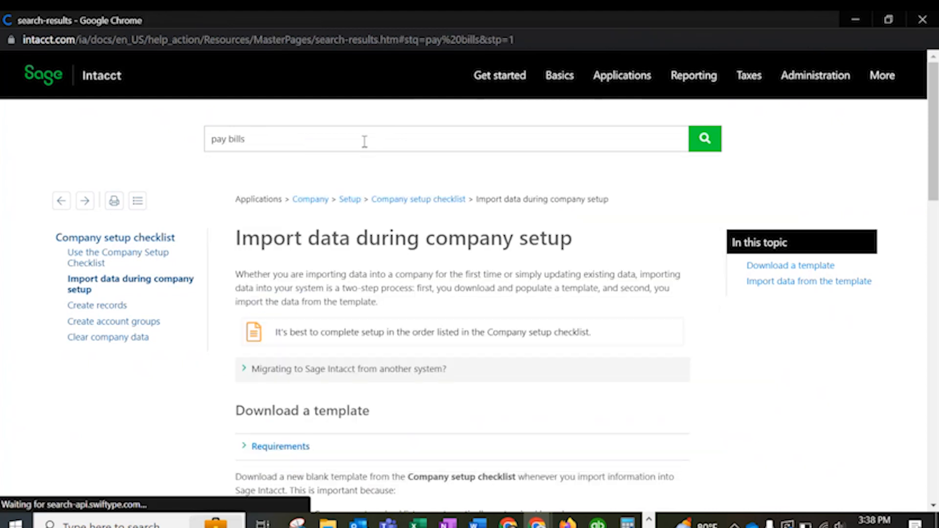